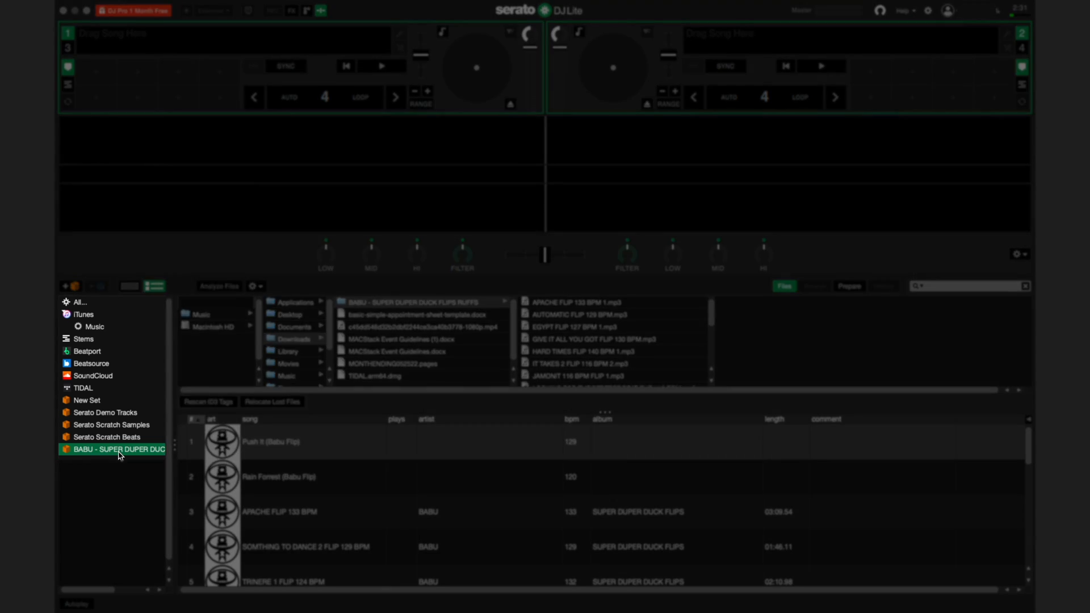
- View the Start Trial or Log In panels for Beatport, Beatsource and SoundCloud in the library sidebar
{"action": "left_click", "coordinate": [113, 450]}
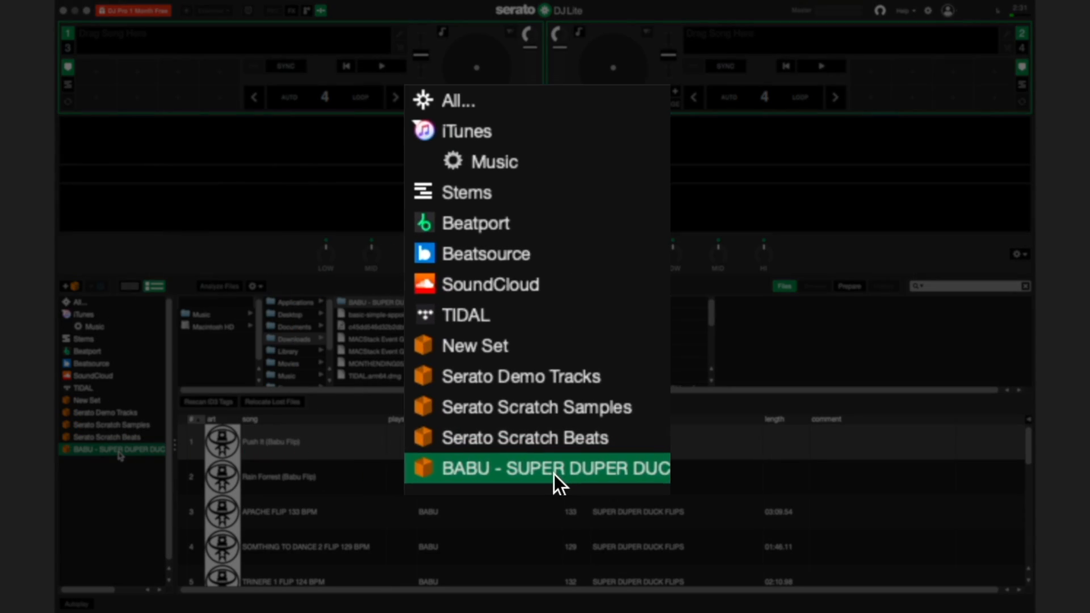
{"action": "left_click", "coordinate": [476, 223]}
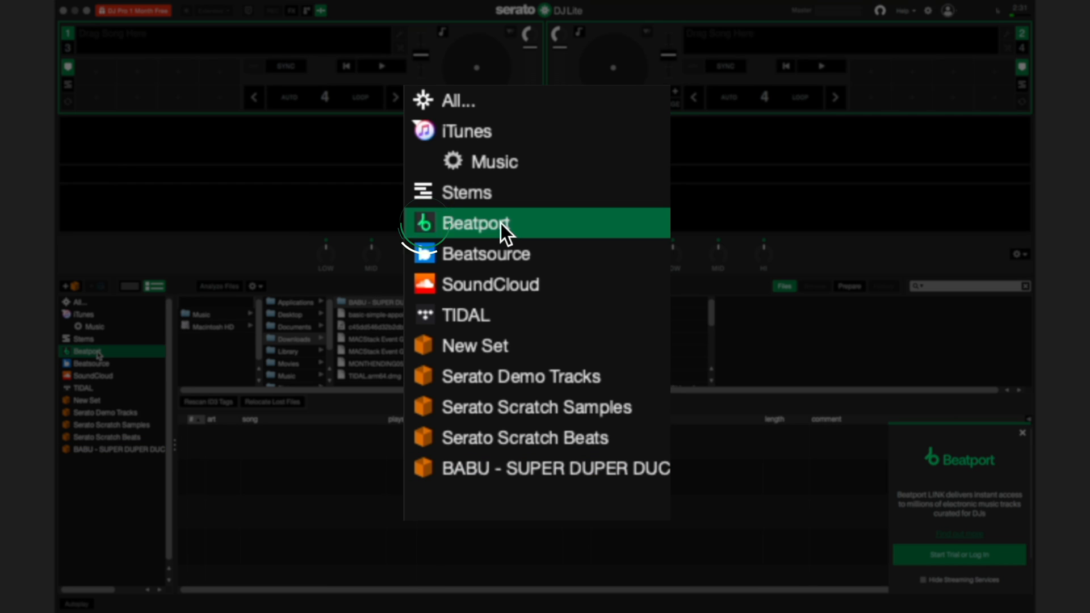
{"action": "left_click", "coordinate": [491, 284]}
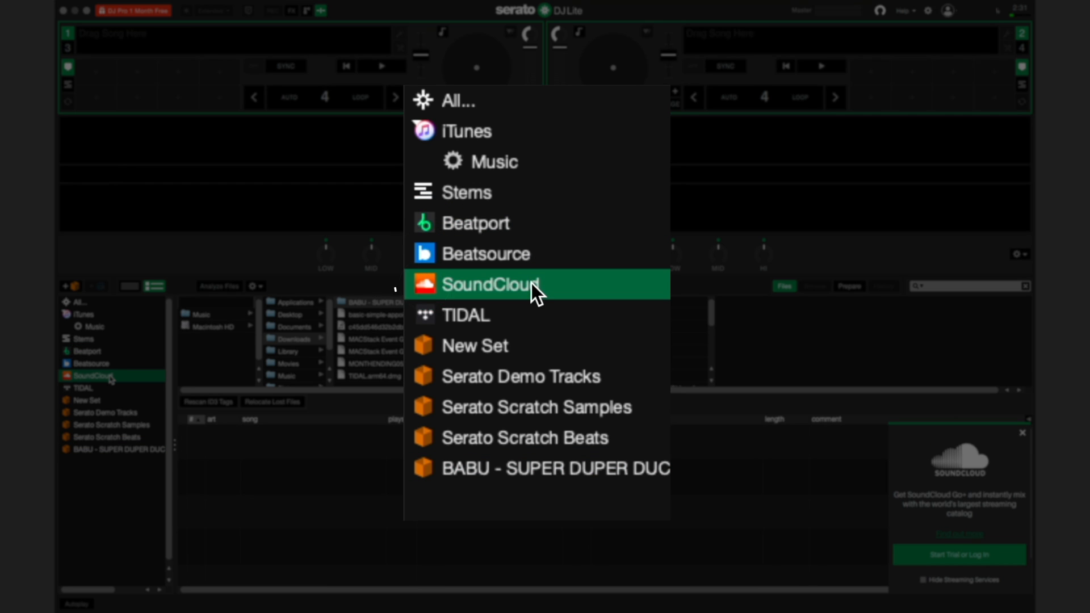
{"action": "left_click", "coordinate": [475, 222]}
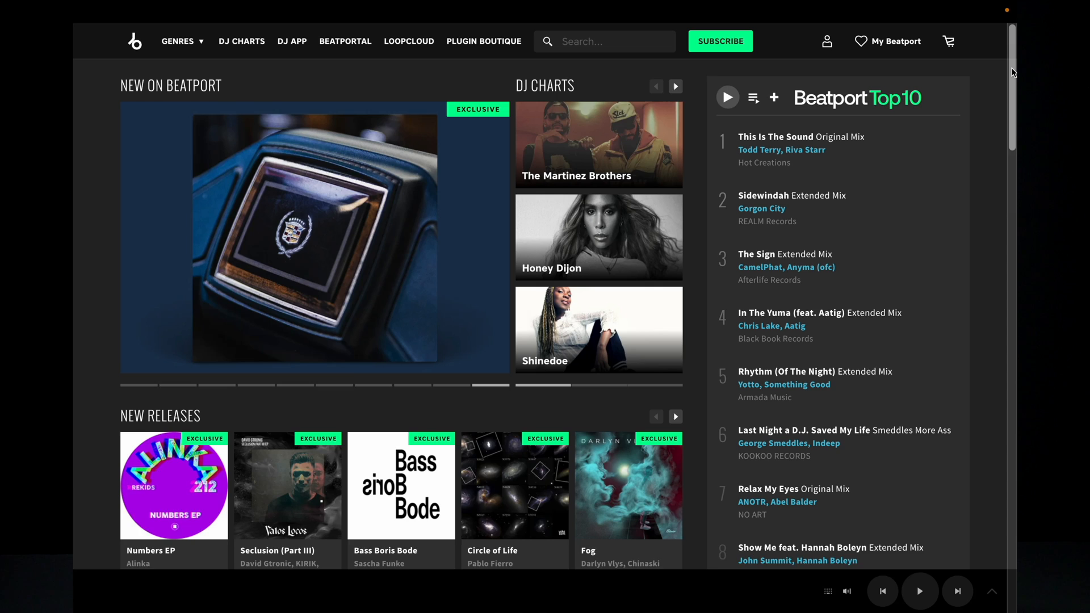
- Scroll through the Beatport and Beatsource stores, then choose TIDAL's Start Trial or Log In offer
{"action": "scroll", "scroll_direction": "down", "scroll_amount": 3}
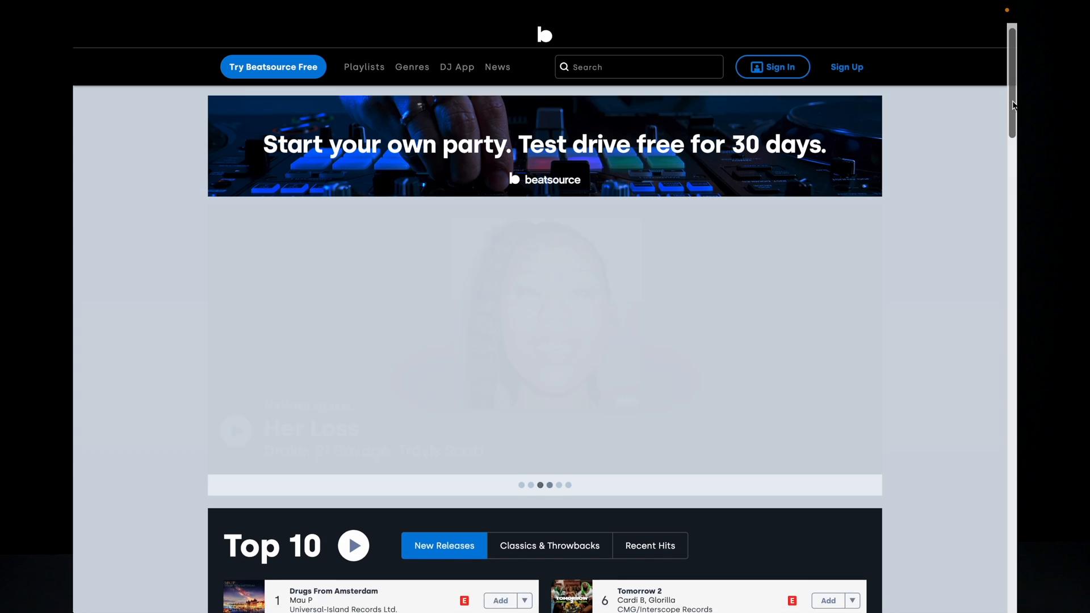
{"action": "scroll", "scroll_direction": "down", "scroll_amount": 3}
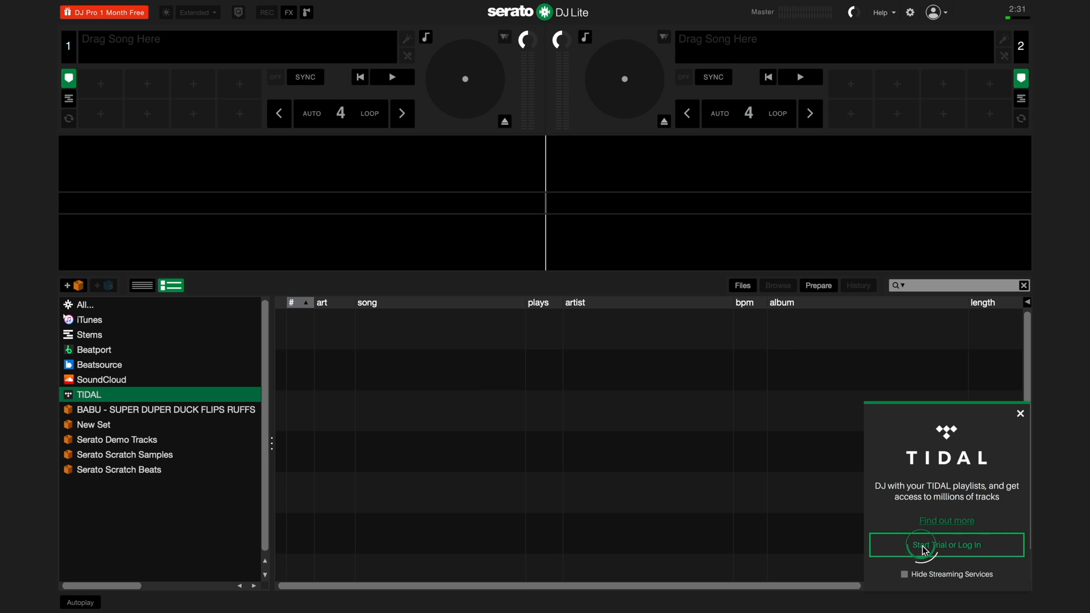
{"action": "left_click", "coordinate": [946, 544]}
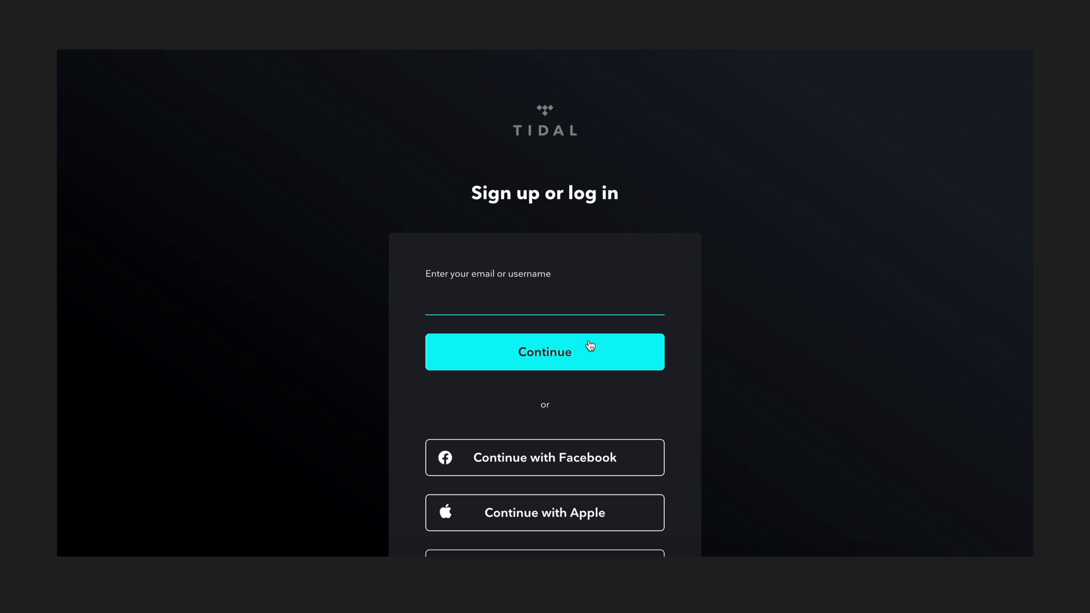
- Log in to the TIDAL account with email and password and continue after success
{"action": "left_click", "coordinate": [544, 352]}
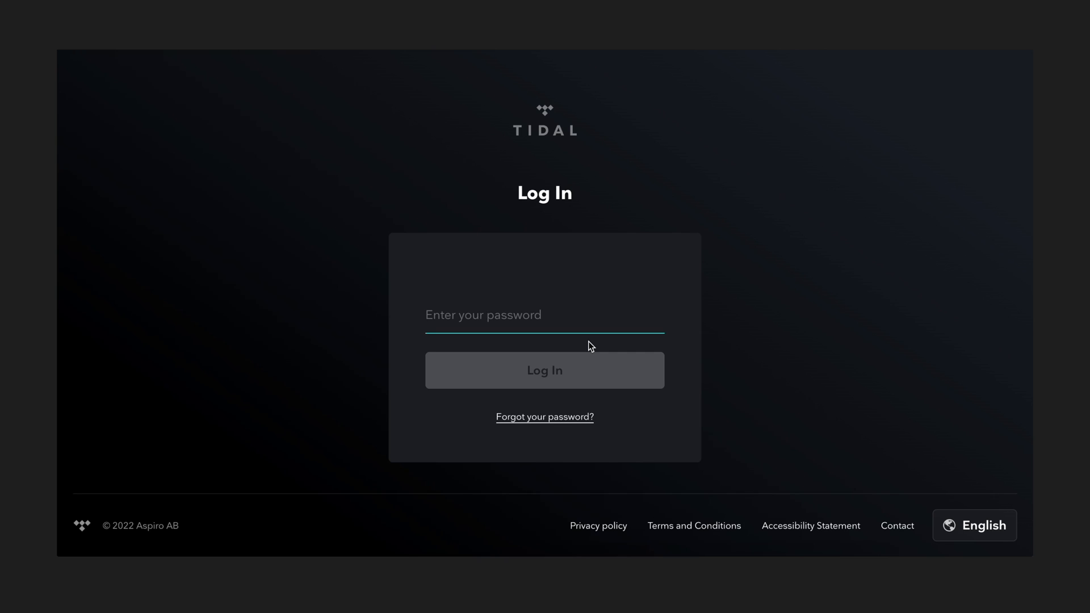
{"action": "type", "text": "password"}
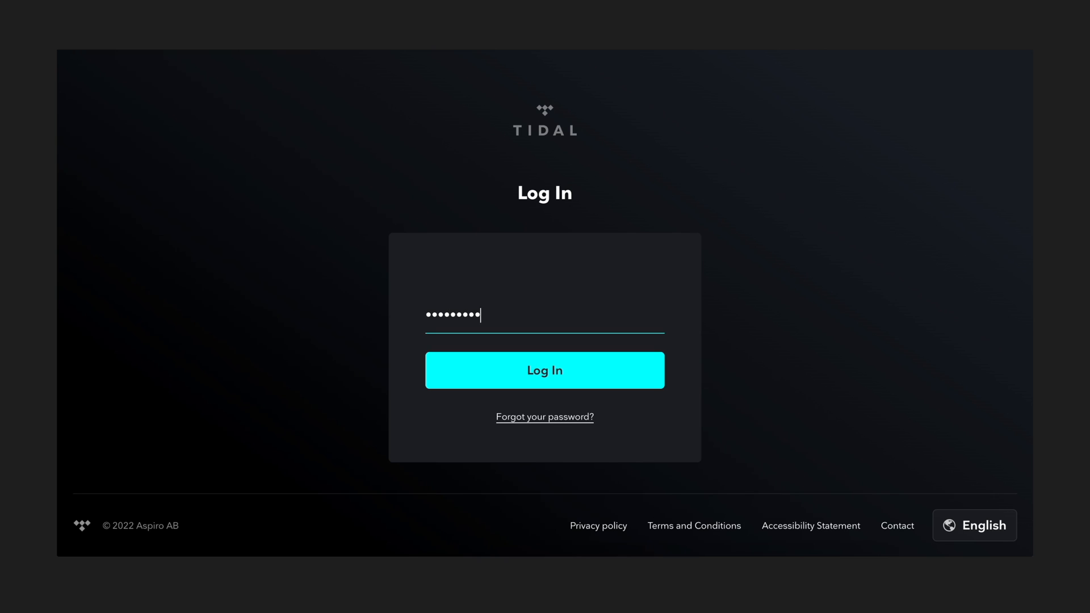
{"action": "left_click", "coordinate": [544, 370]}
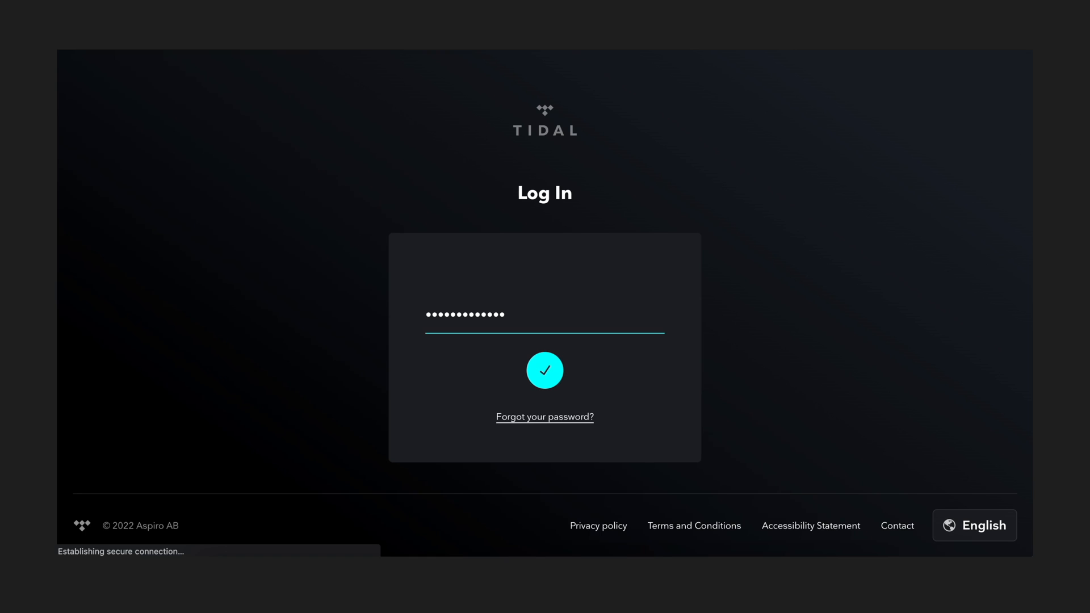
{"action": "left_click", "coordinate": [545, 370]}
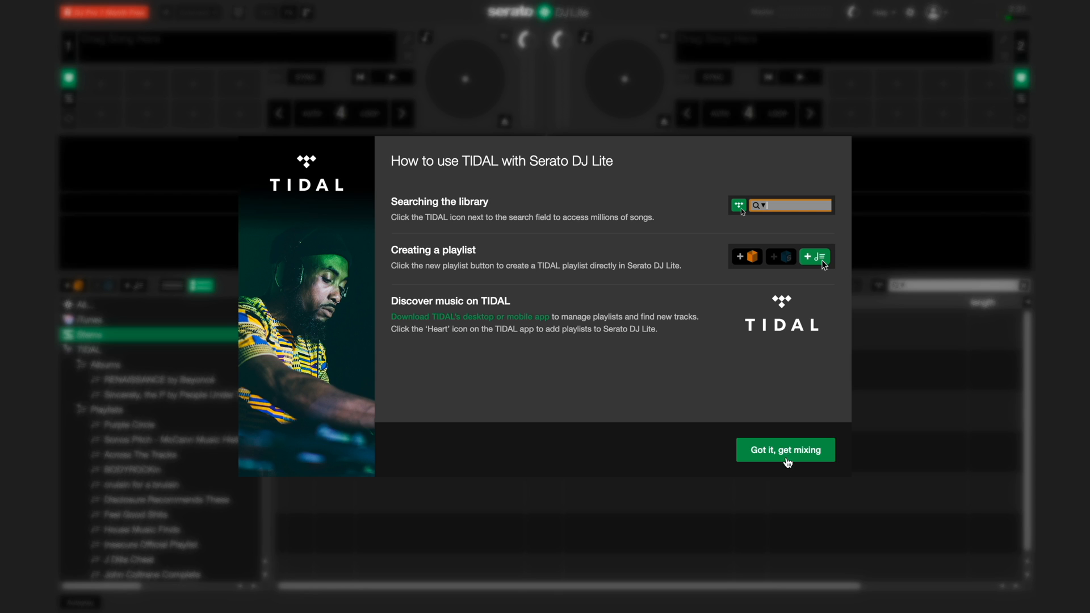
- Dismiss the 'How to use TIDAL with Serato DJ Lite' guide with 'Got it, get mixing'
{"action": "left_click", "coordinate": [784, 450]}
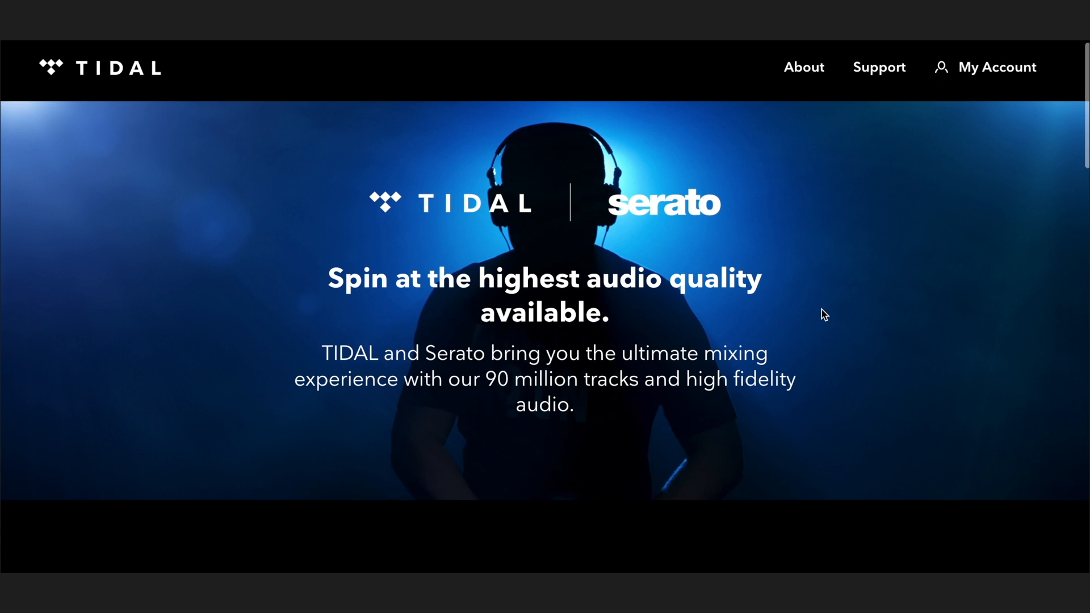
{"action": "scroll", "scroll_direction": "down", "scroll_amount": 3}
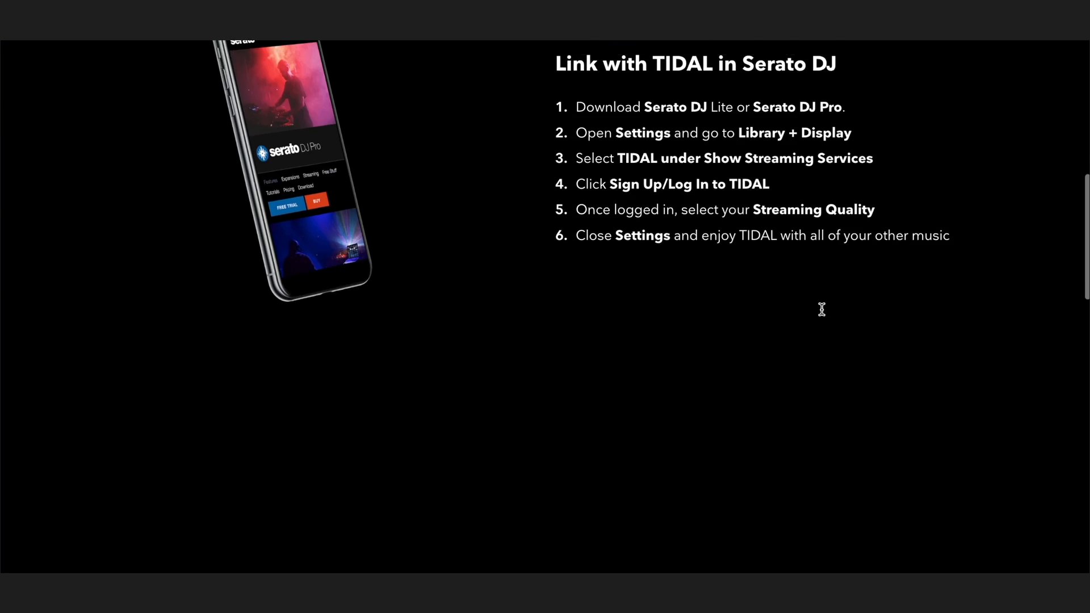
{"action": "scroll", "scroll_direction": "down", "scroll_amount": 3}
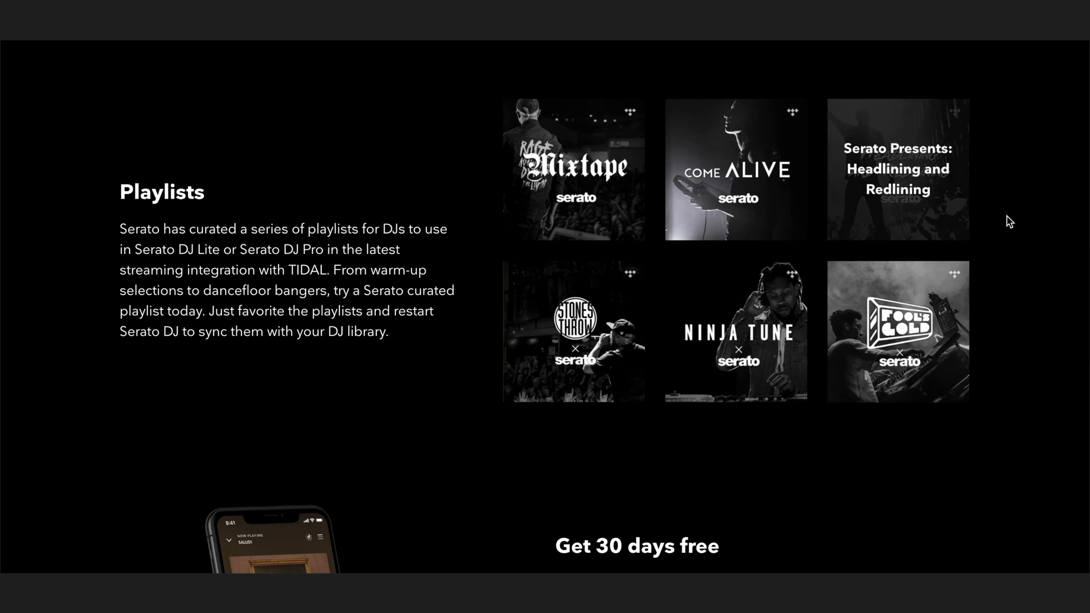
{"action": "scroll", "scroll_direction": "down", "scroll_amount": 3}
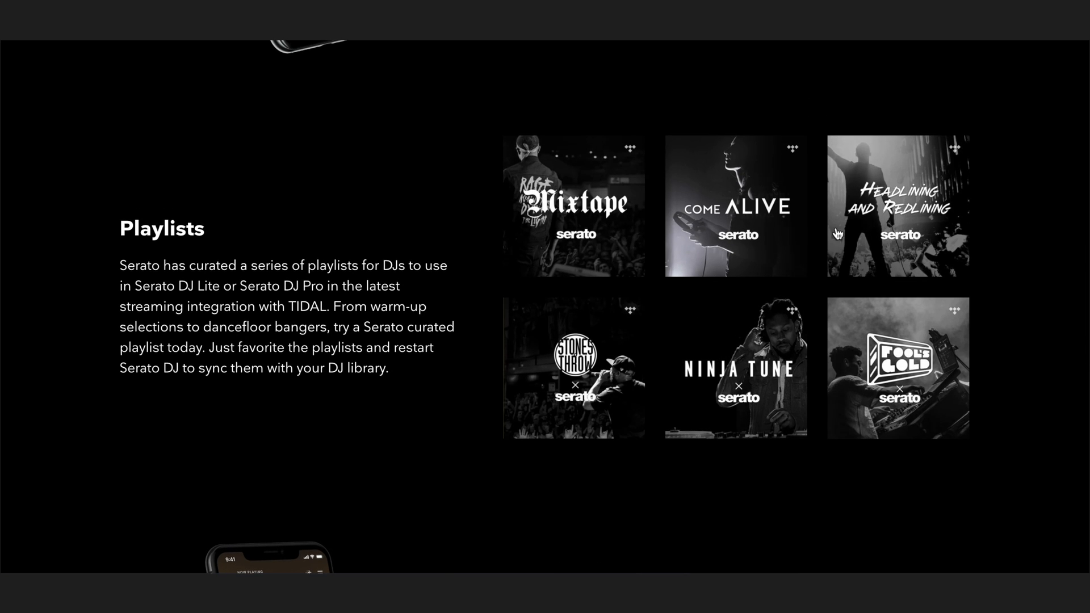
{"action": "mouse_move", "coordinate": [574, 206]}
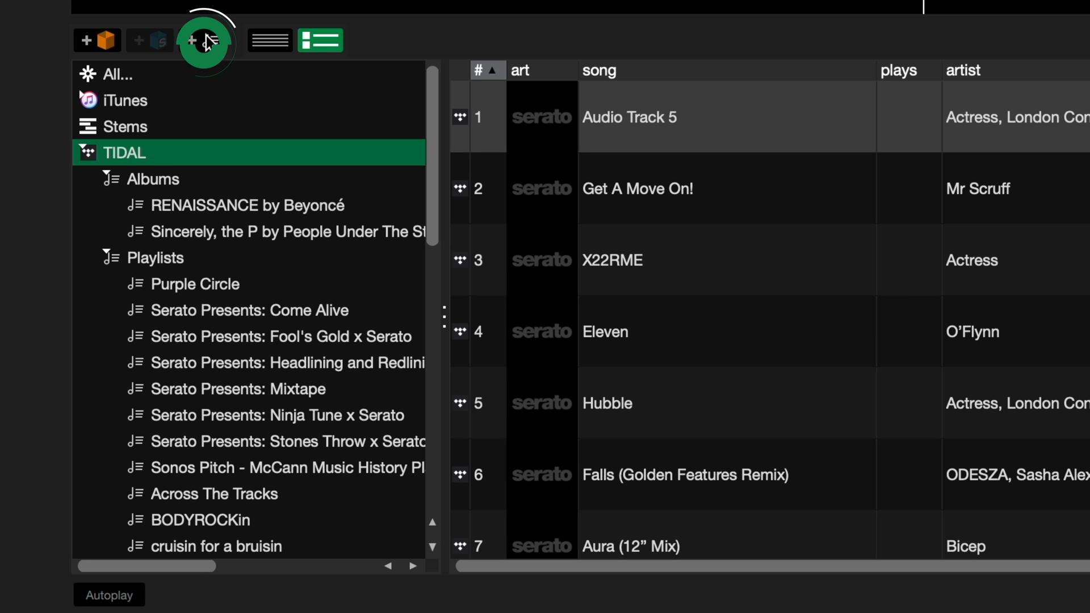
- Create a new TIDAL playlist and search the TIDAL catalogue for 'Drake Honestl'
{"action": "left_click", "coordinate": [202, 40]}
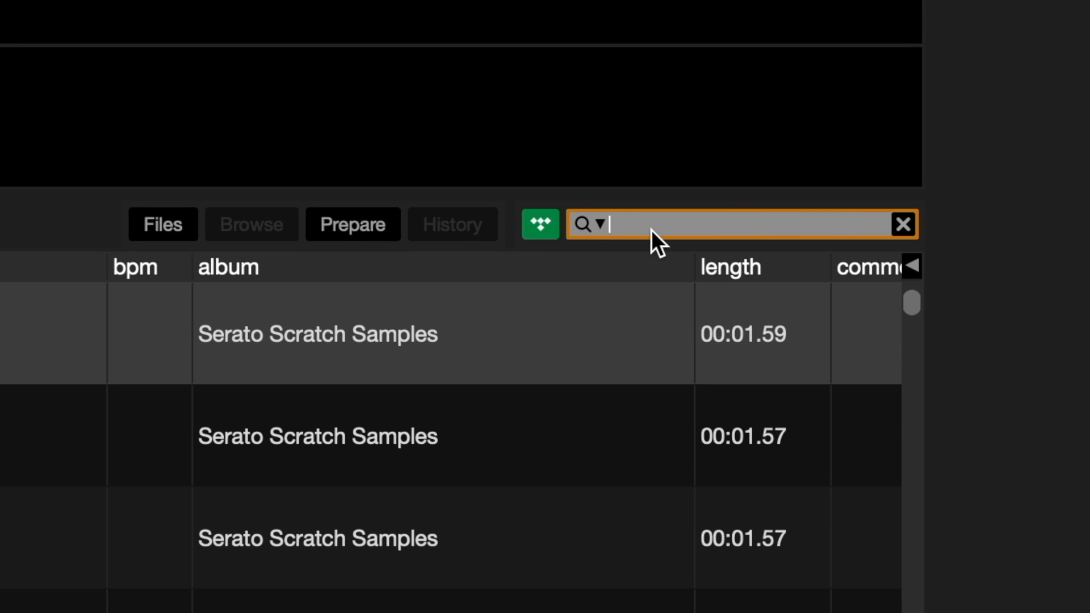
{"action": "type", "text": "Drake Honestl"}
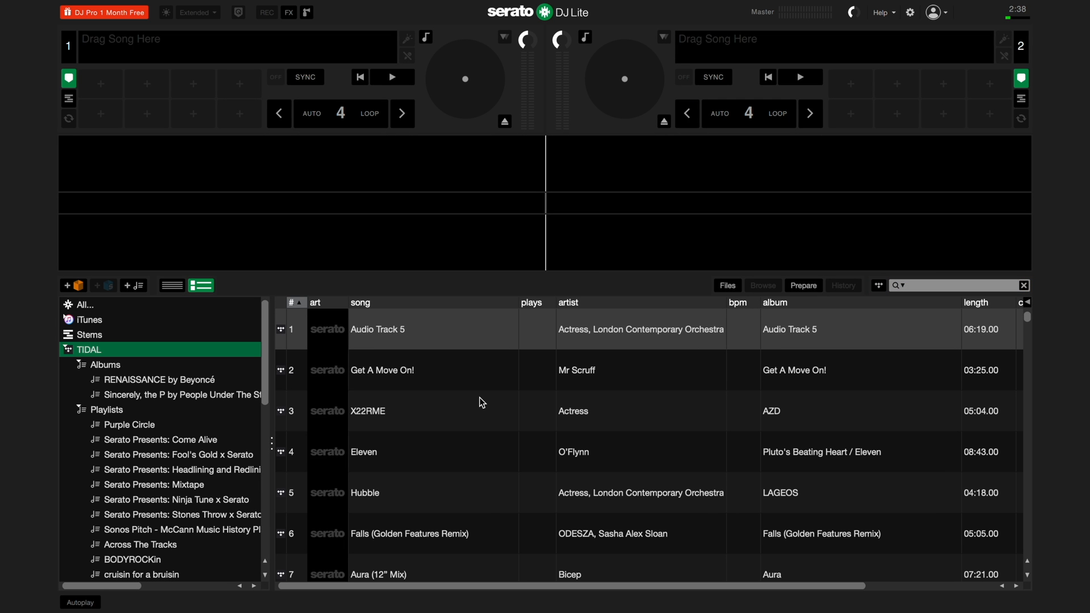
{"action": "mouse_move", "coordinate": [177, 316]}
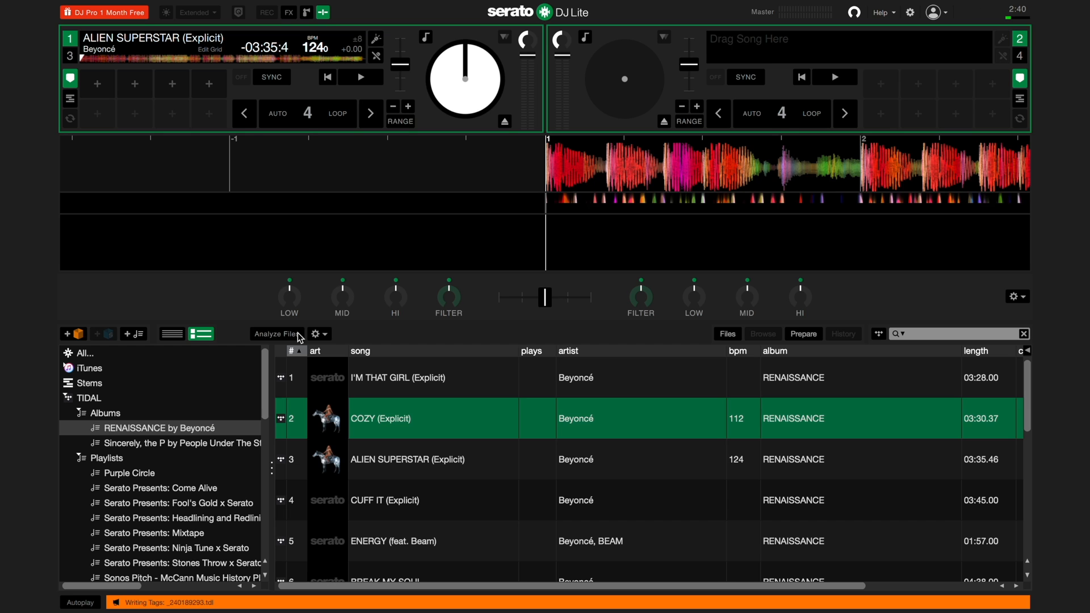
- Select the RENAISSANCE album tracks and run Analyze Files so BPM and artwork appear
{"action": "scroll", "scroll_direction": "down", "scroll_amount": 3}
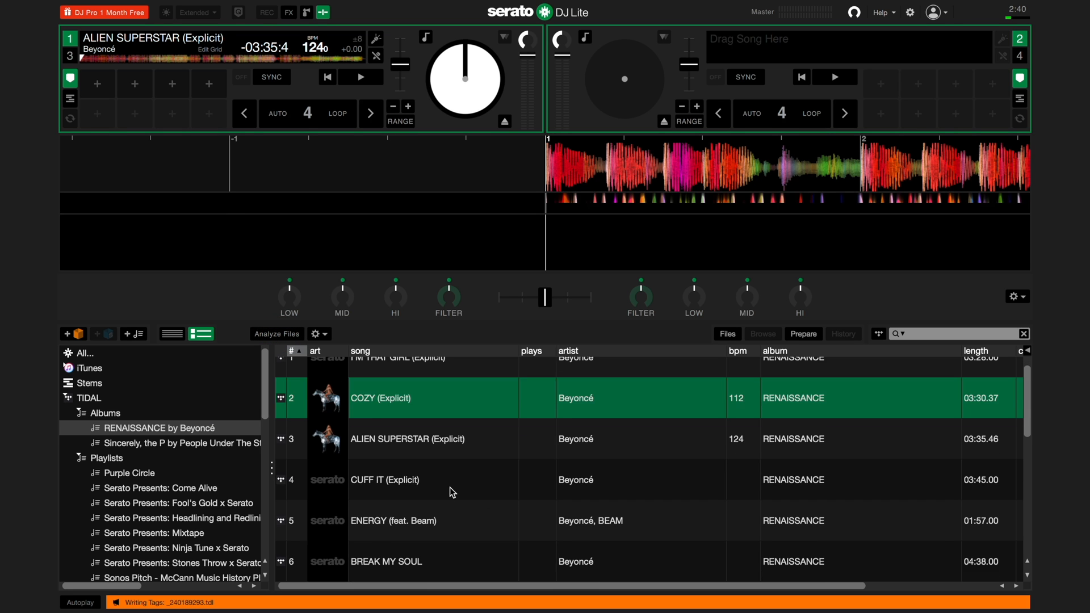
{"action": "scroll", "scroll_direction": "down", "scroll_amount": 3}
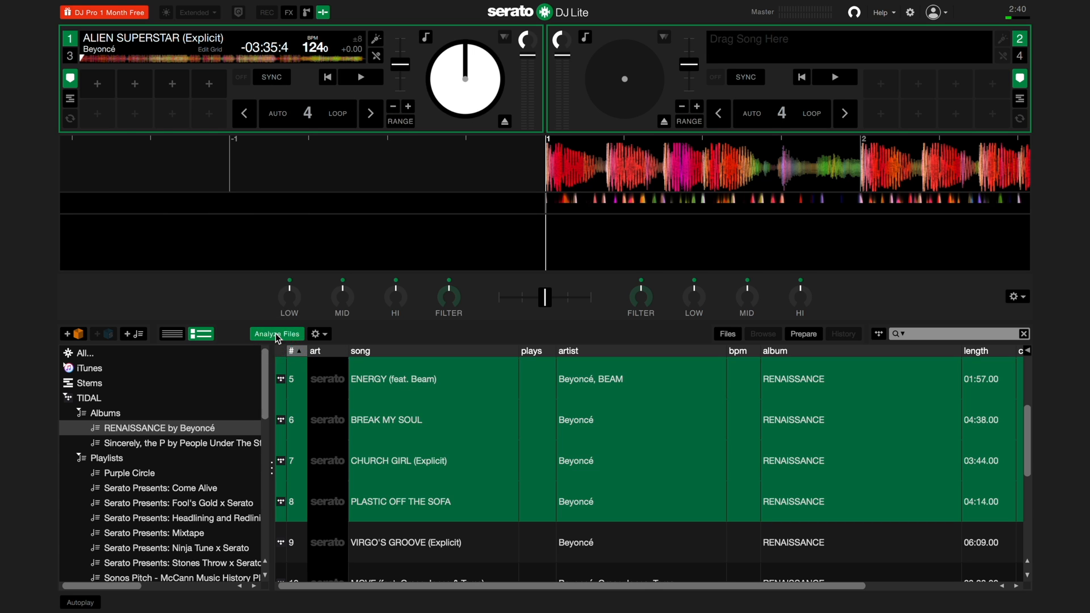
{"action": "left_click", "coordinate": [277, 334]}
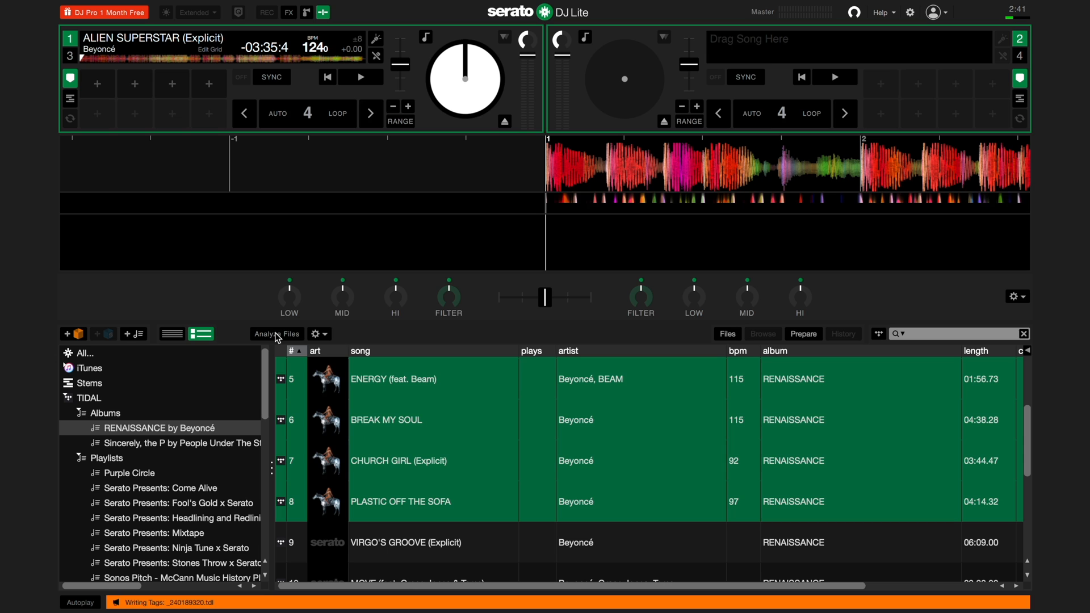
{"action": "left_click", "coordinate": [504, 121]}
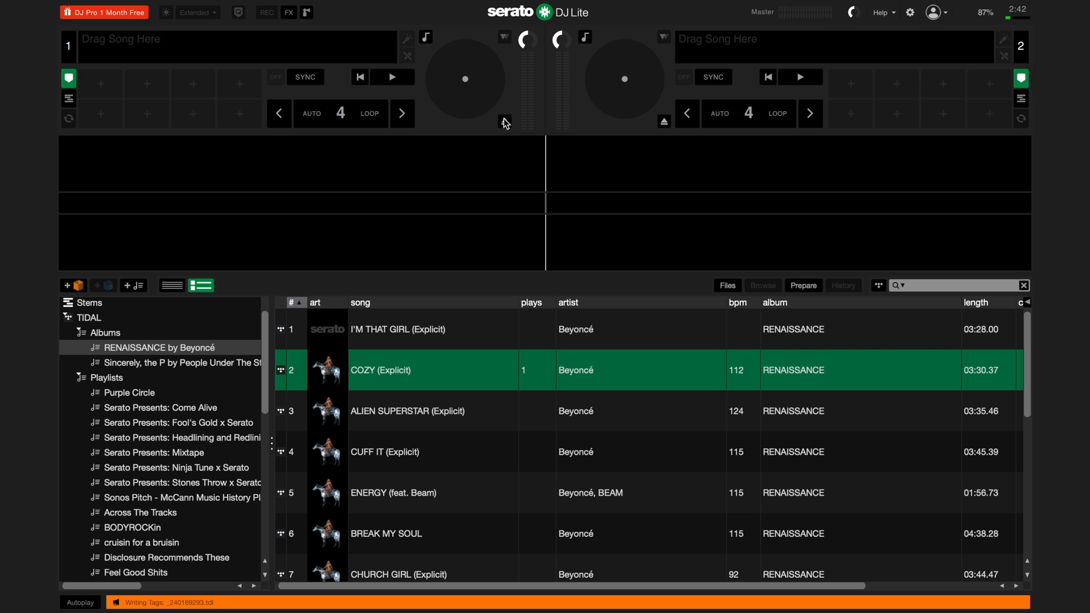
- Load COZY (Explicit) by Beyoncé from RENAISSANCE onto deck 1
{"action": "double_click", "coordinate": [382, 370]}
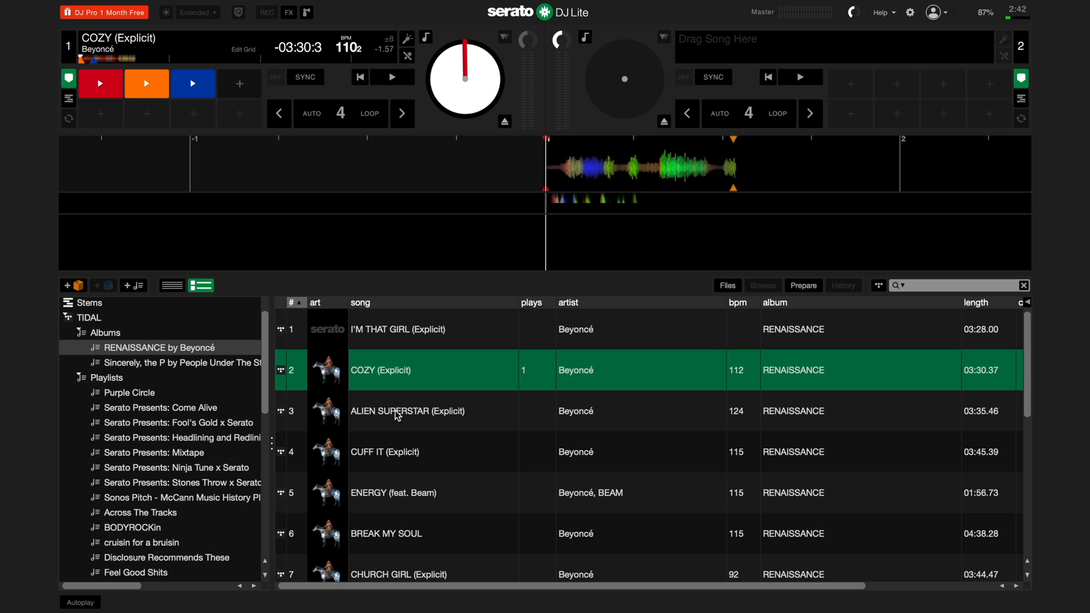